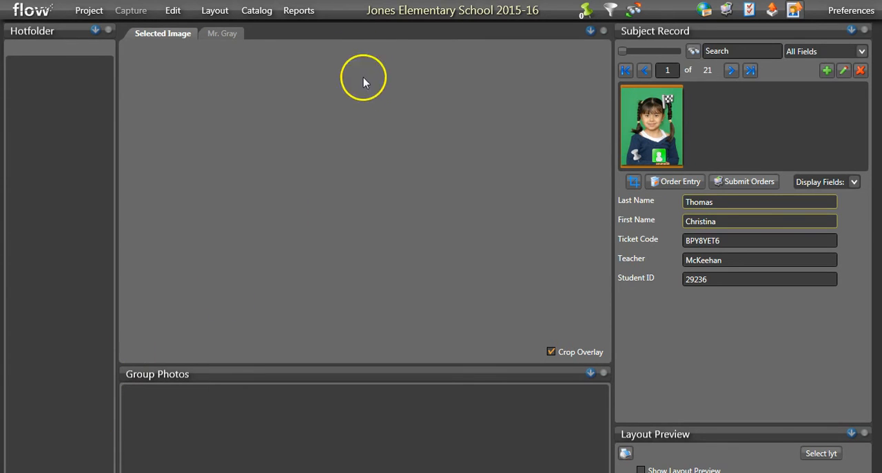
mouse_move(517, 108)
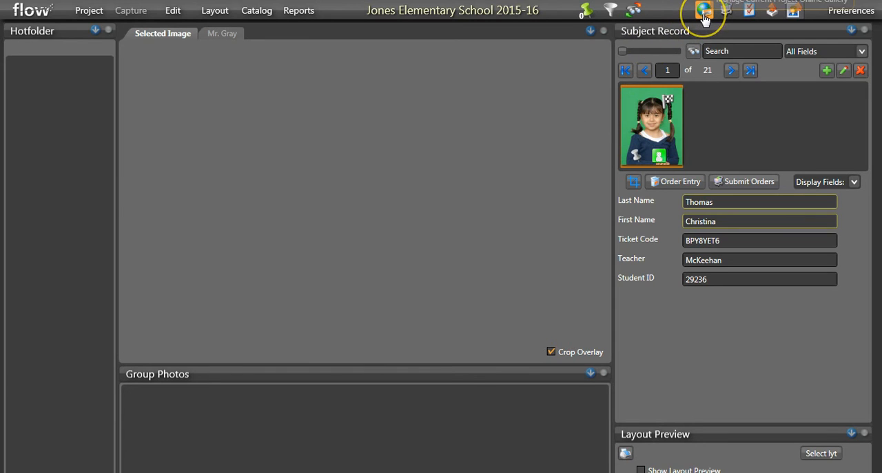
- Review the Current Gallery Settings for Jones Elementary School 2015-16, leaving the API URL and key unchanged
left_click(703, 10)
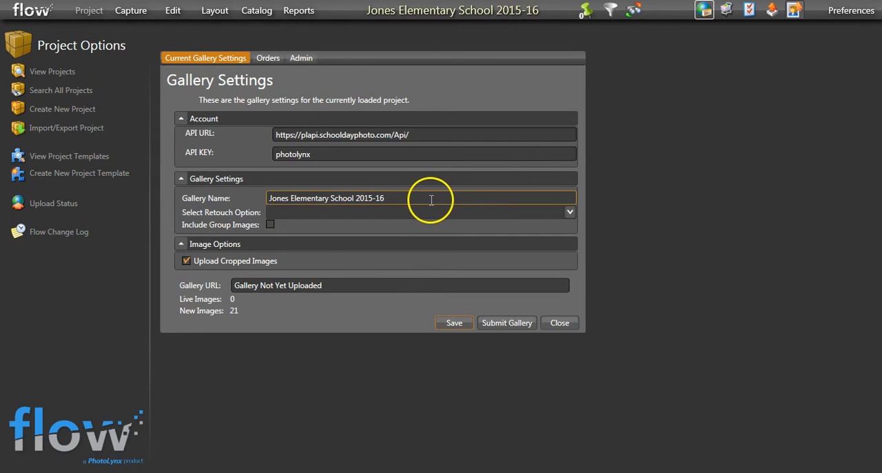
mouse_move(441, 165)
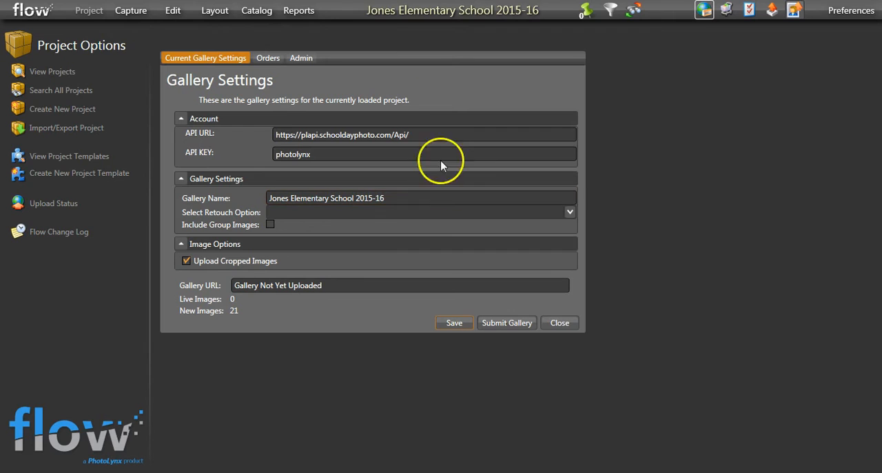
mouse_move(434, 151)
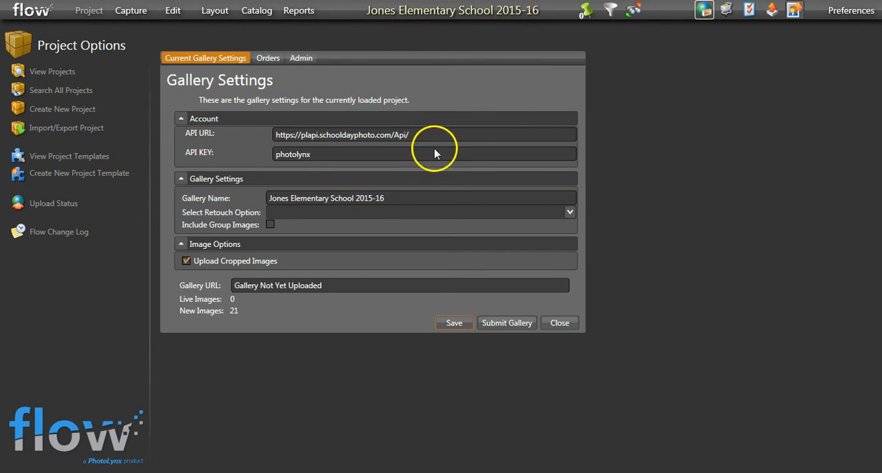
left_click(399, 199)
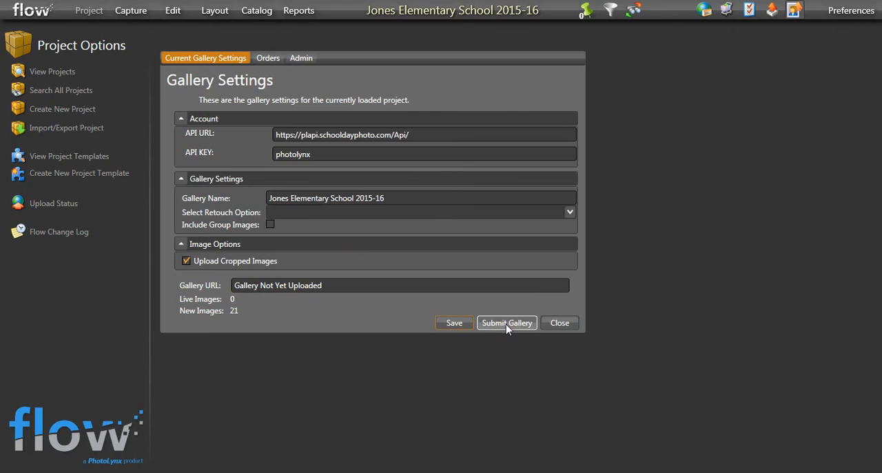
- Submit the gallery so it receives its own web address and begins uploading backgrounds
left_click(507, 322)
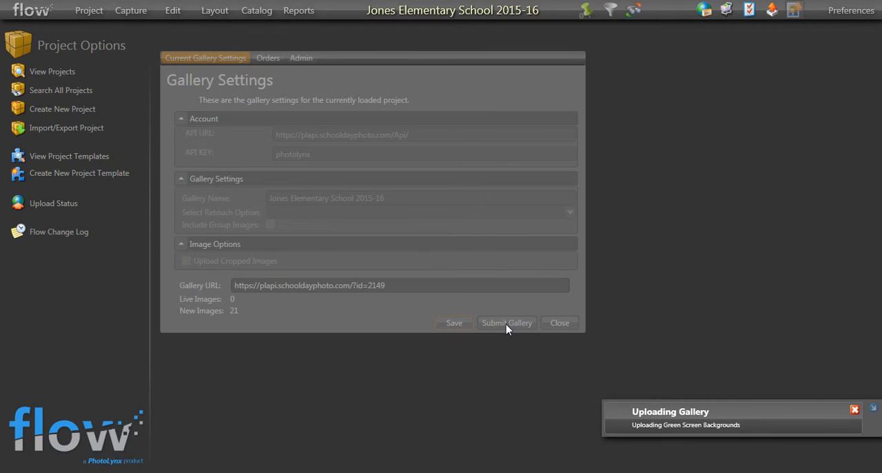
mouse_move(806, 427)
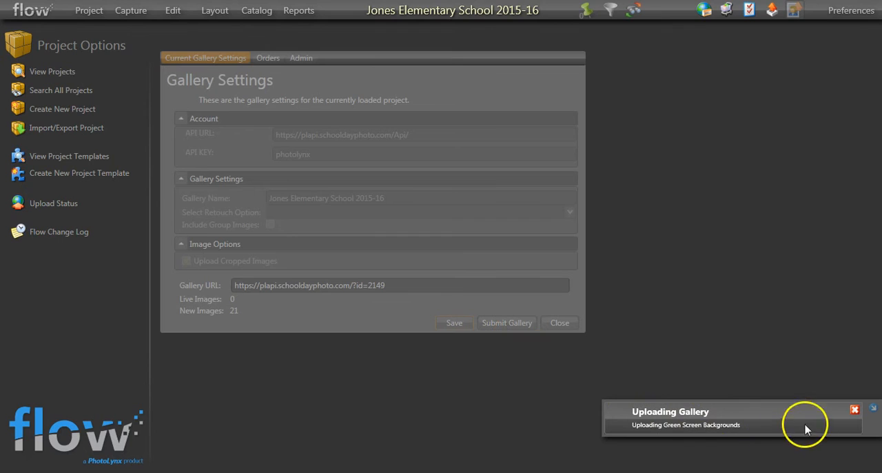
mouse_move(240, 317)
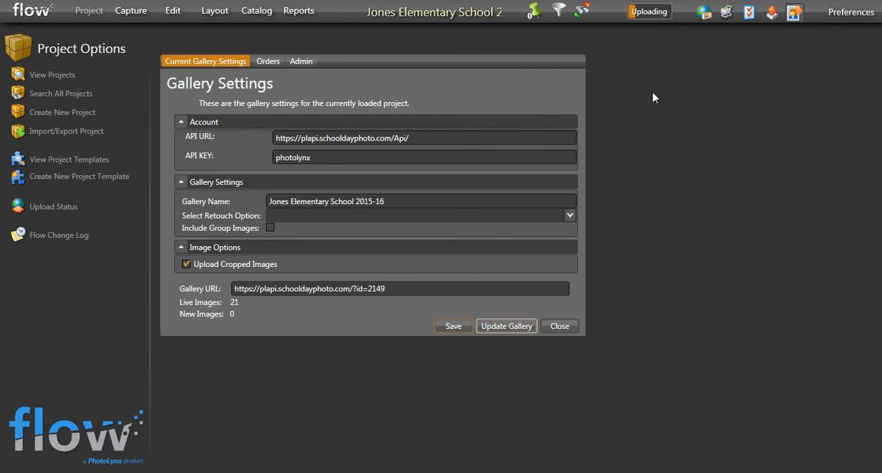
mouse_move(636, 86)
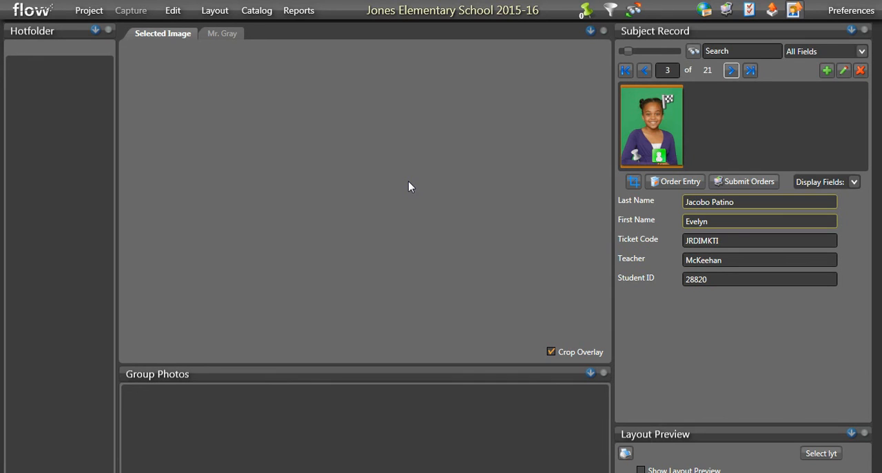
mouse_move(471, 96)
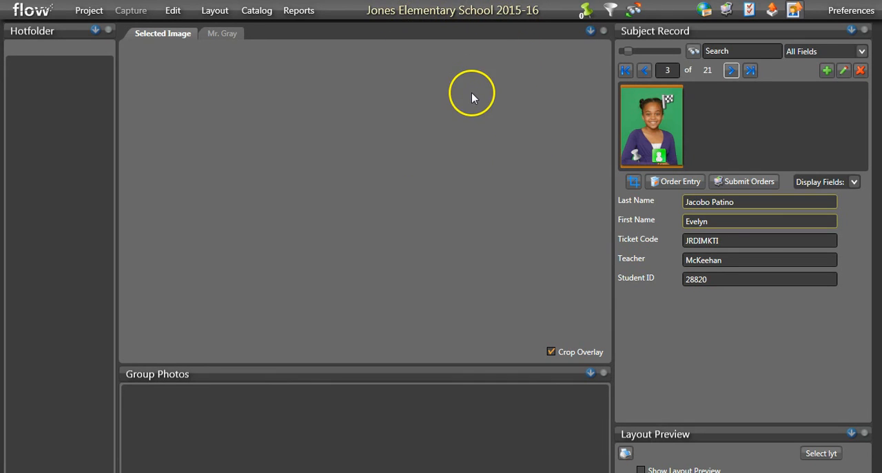
mouse_move(504, 107)
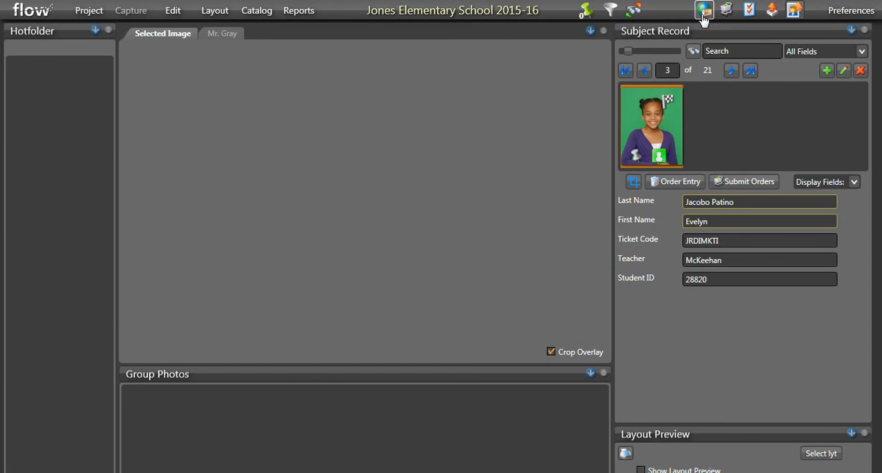
left_click(704, 9)
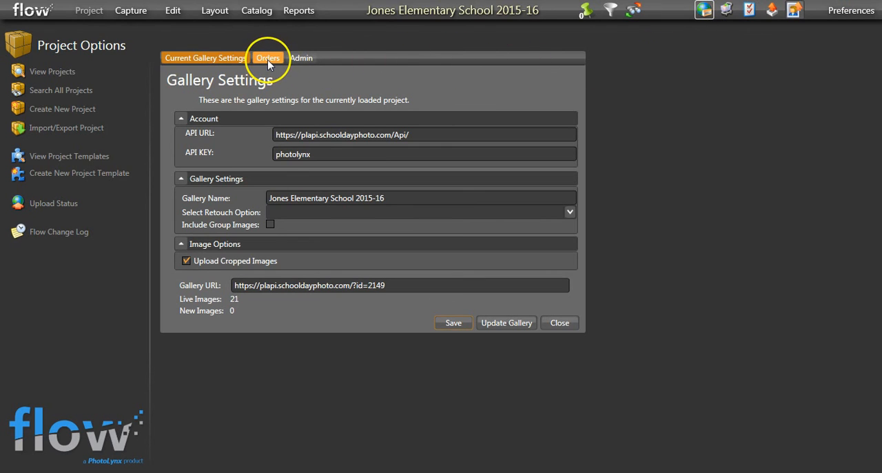
left_click(268, 58)
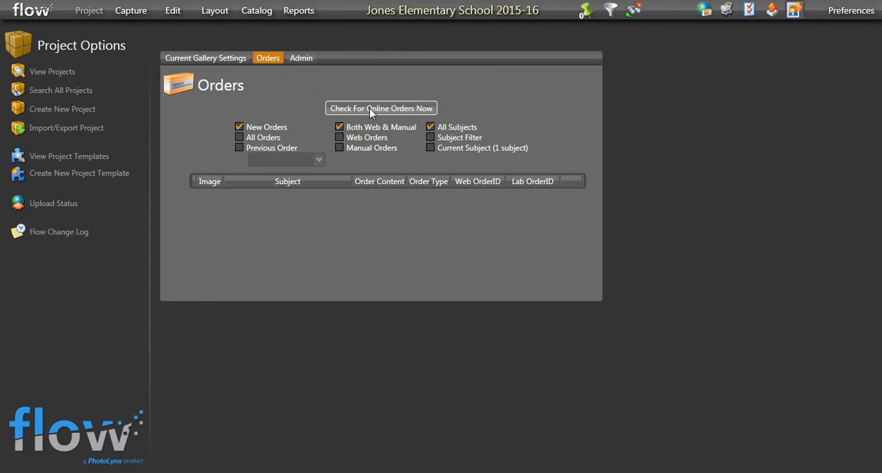
left_click(380, 108)
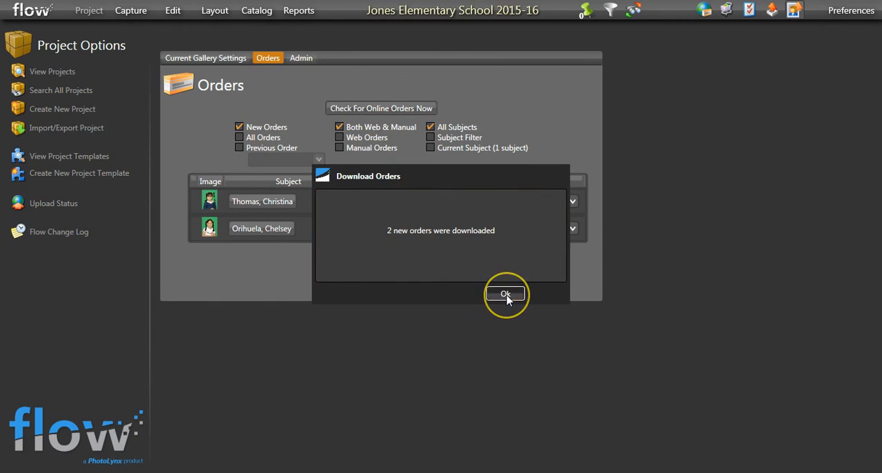
left_click(505, 293)
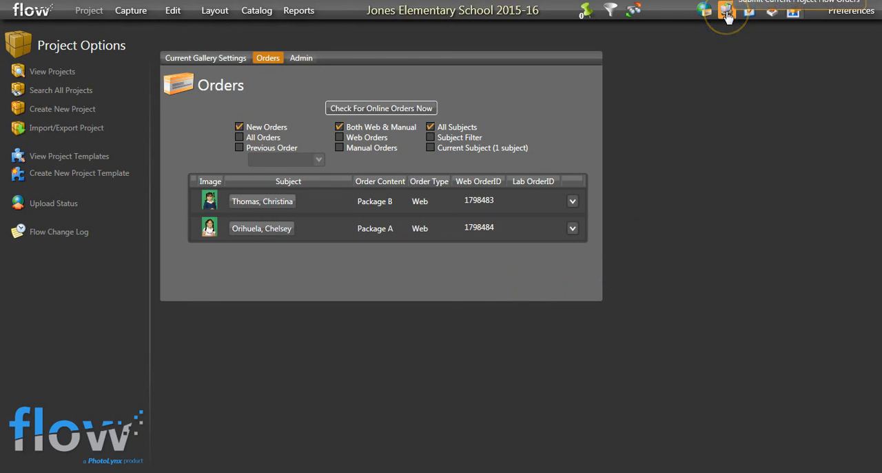
- Submit the two downloaded web orders to the lab for processing
left_click(725, 11)
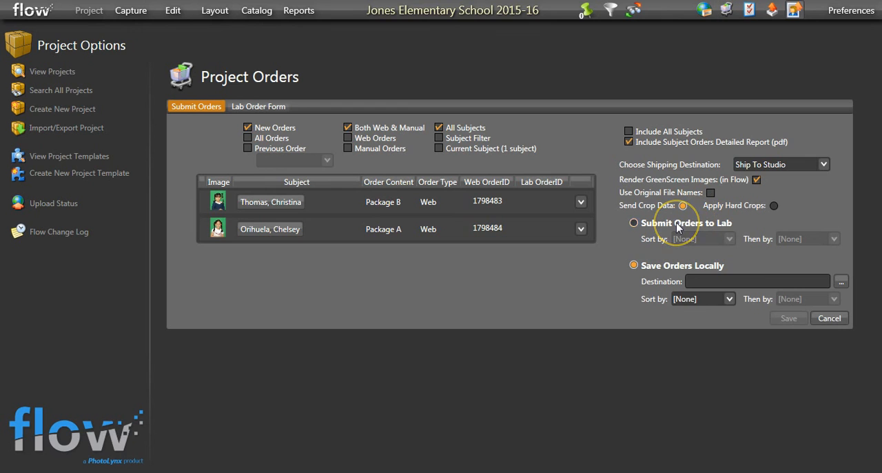
left_click(633, 222)
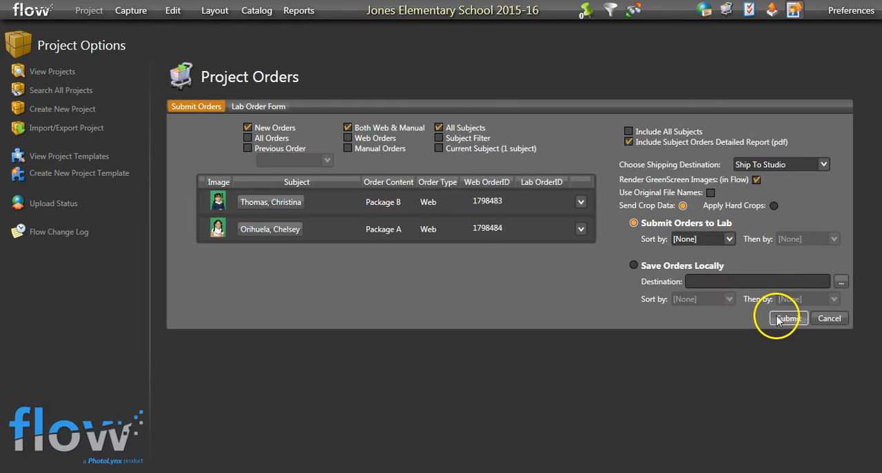
left_click(788, 317)
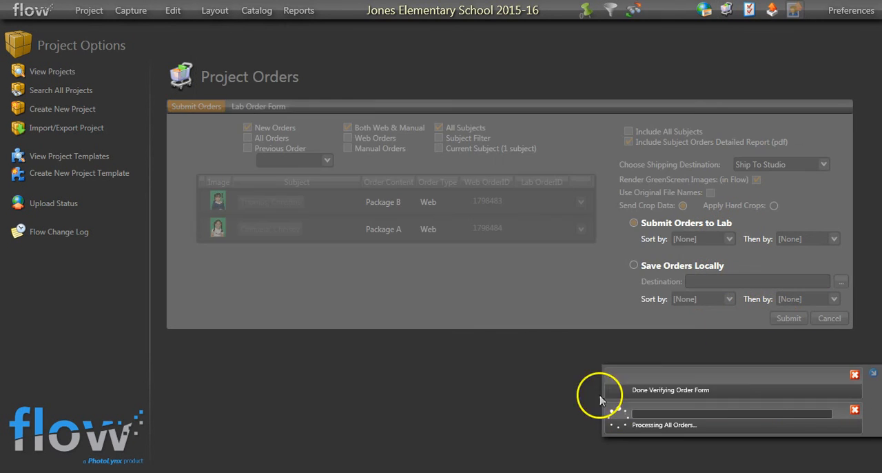